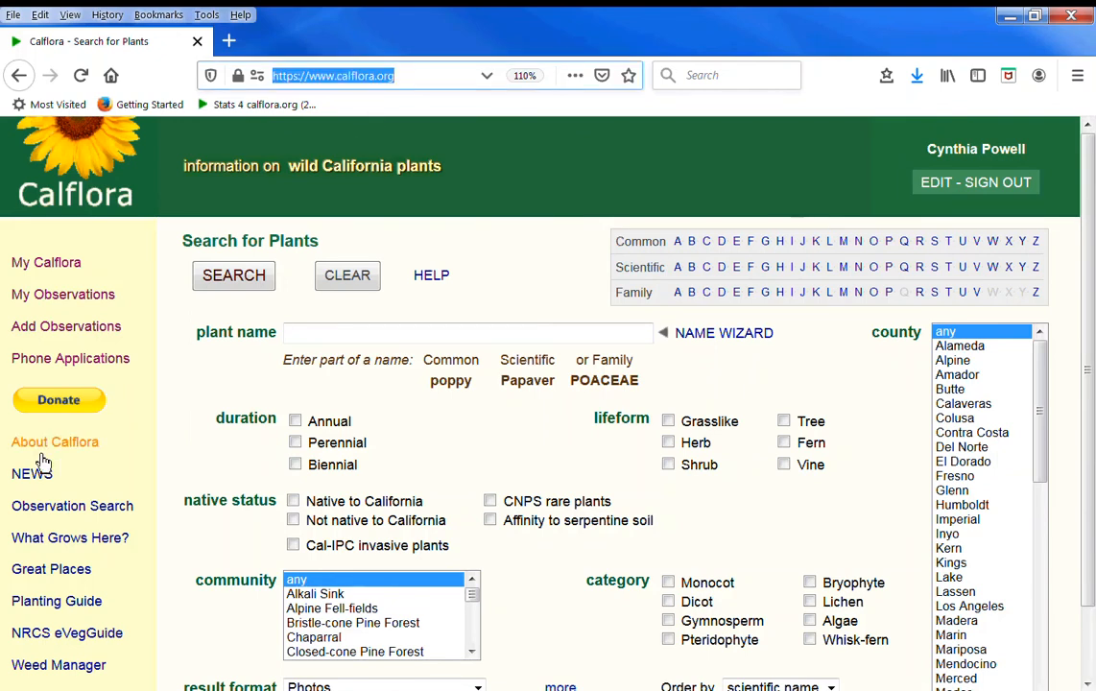
Open Observation Search and pan the map until Mount Diablo is centred.
left_click(71, 506)
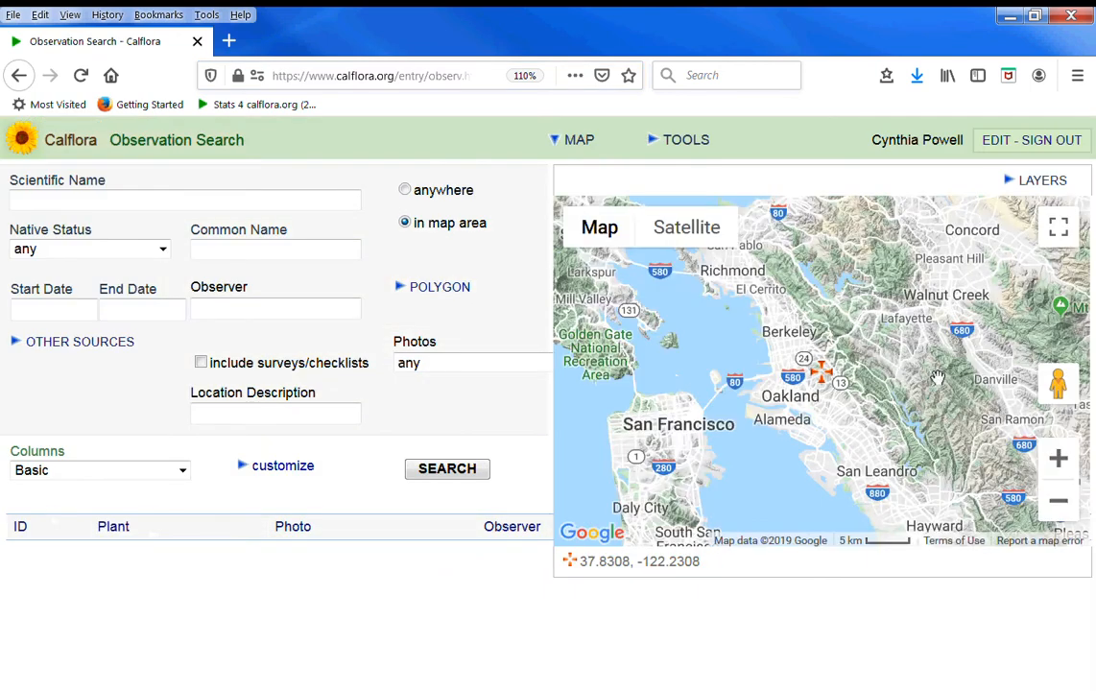
left_click_drag(936, 377, 748, 395)
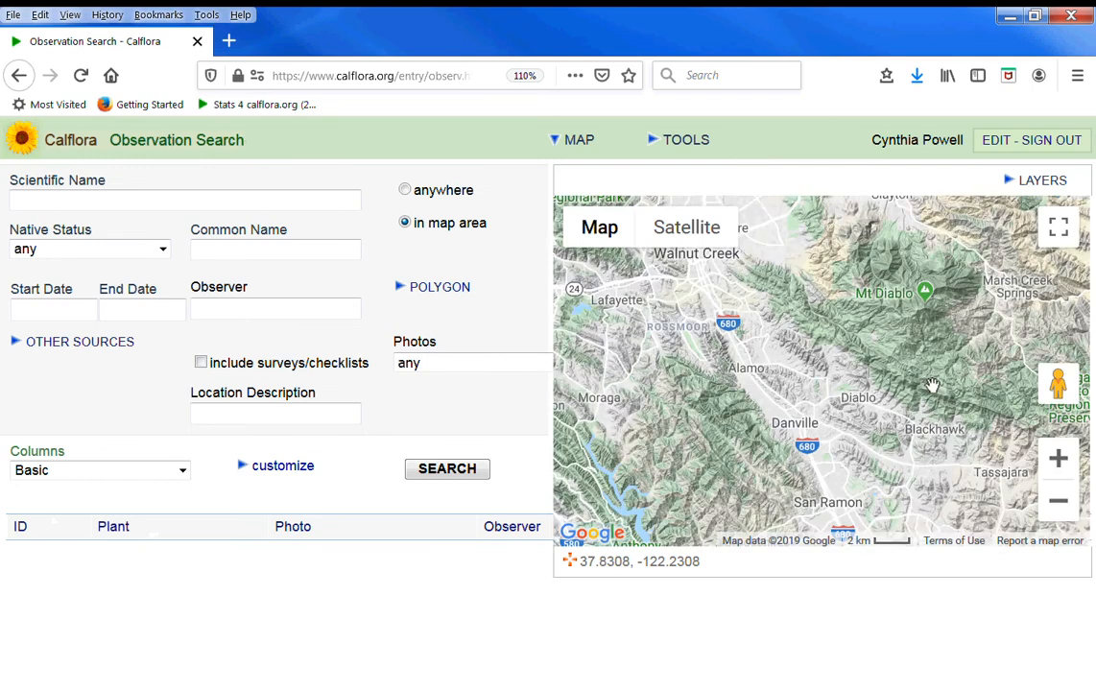
left_click_drag(931, 384, 806, 430)
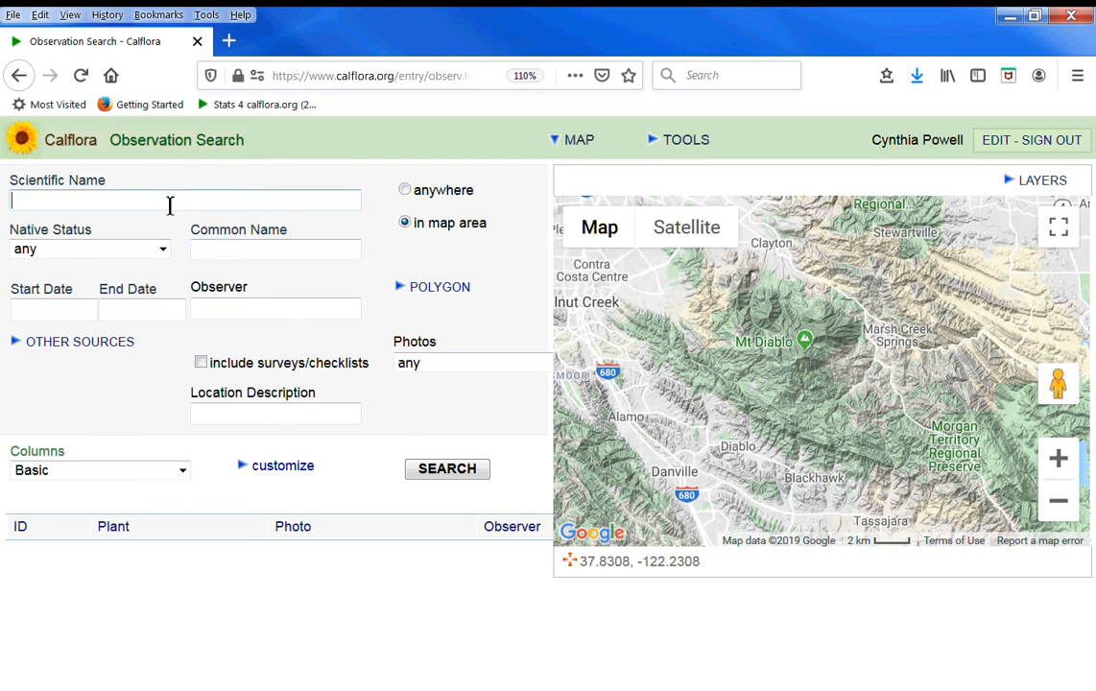
type("th")
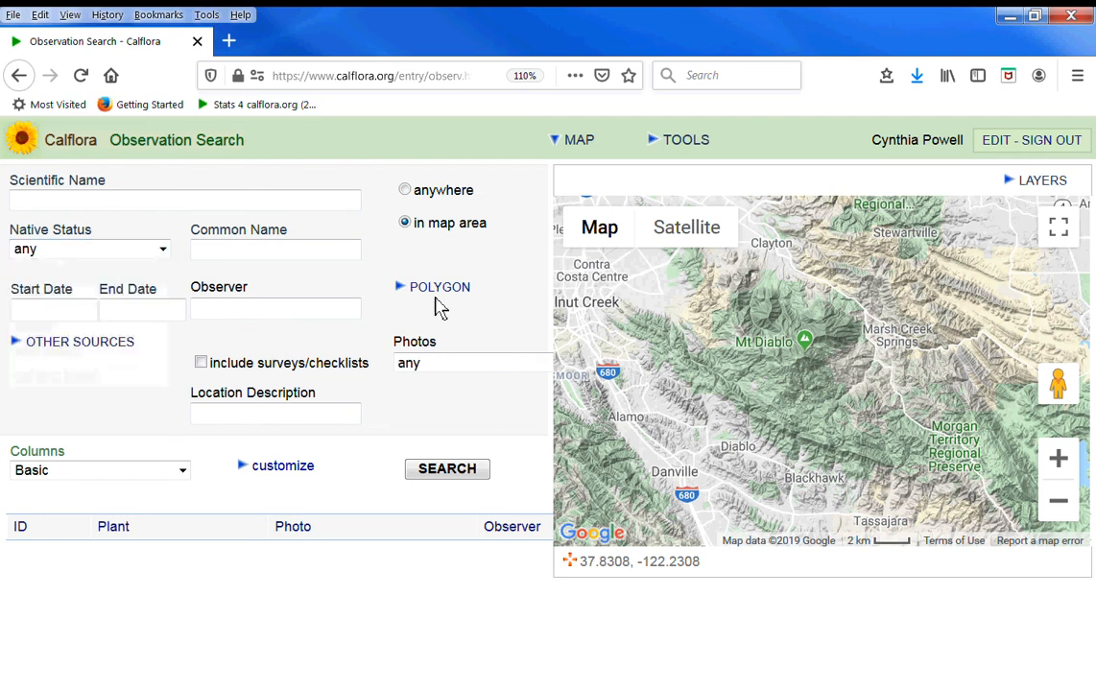
Show the Protected Area (CPAD) region layer and pick Mount Diablo State Park.
left_click(1040, 180)
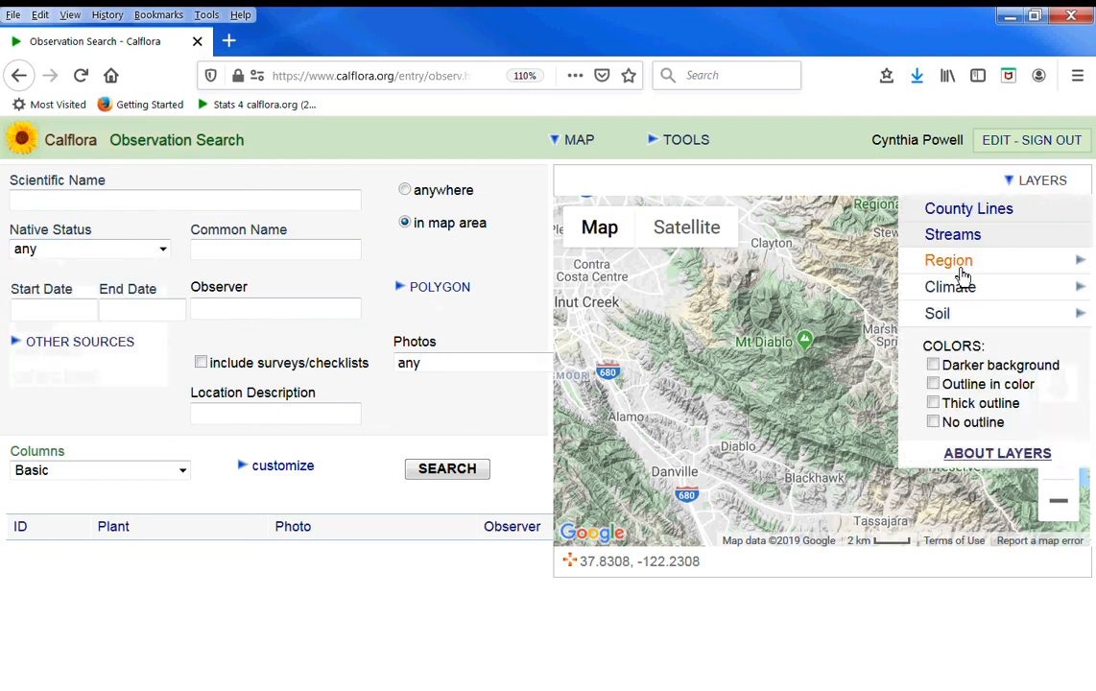
left_click(948, 260)
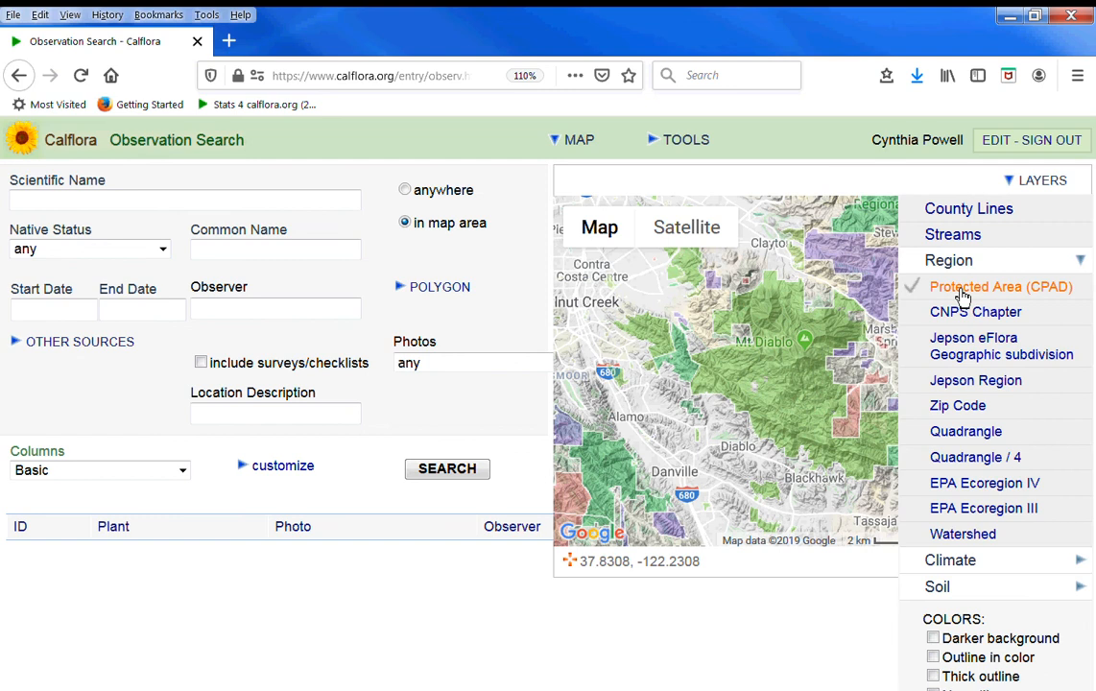
left_click(962, 533)
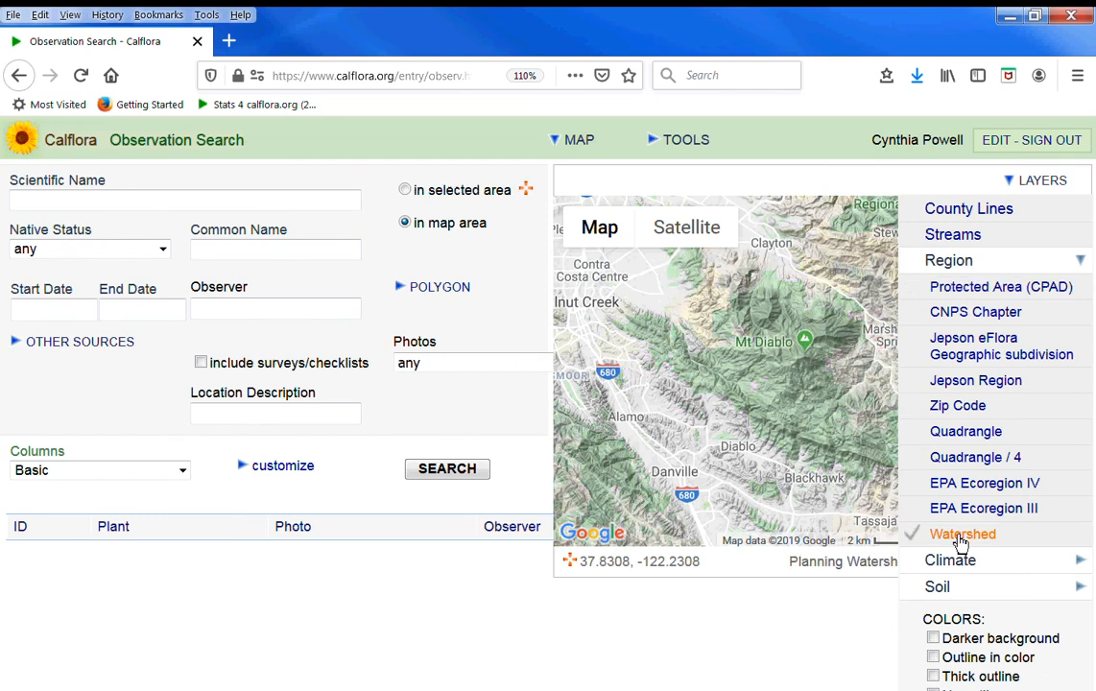
left_click(962, 533)
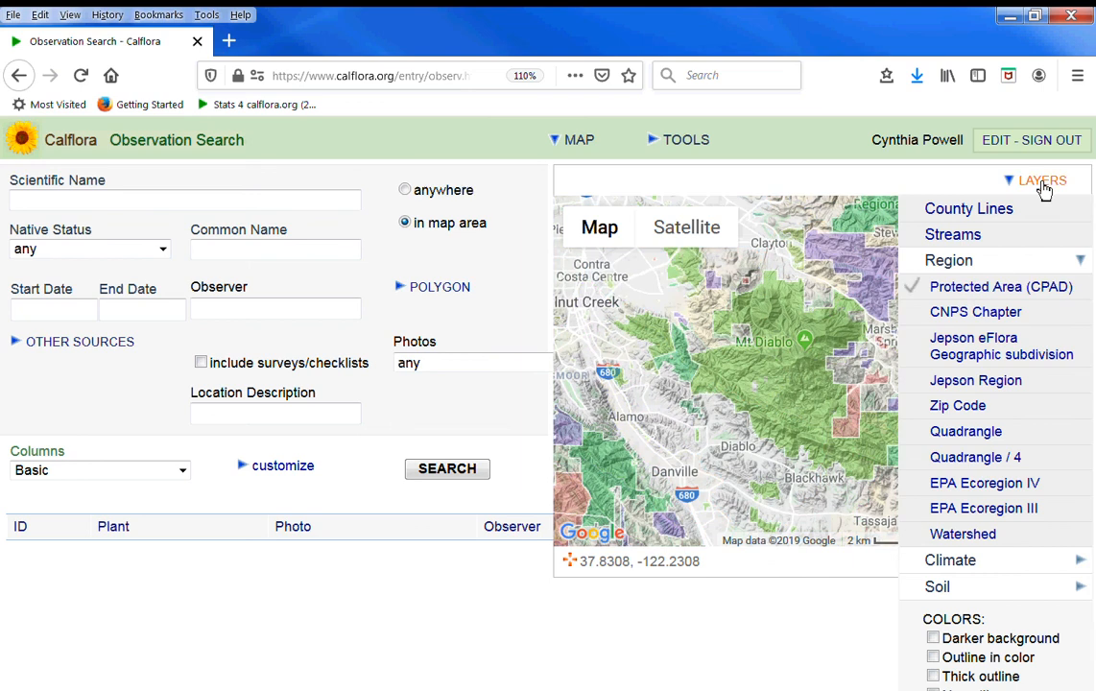
left_click(1037, 180)
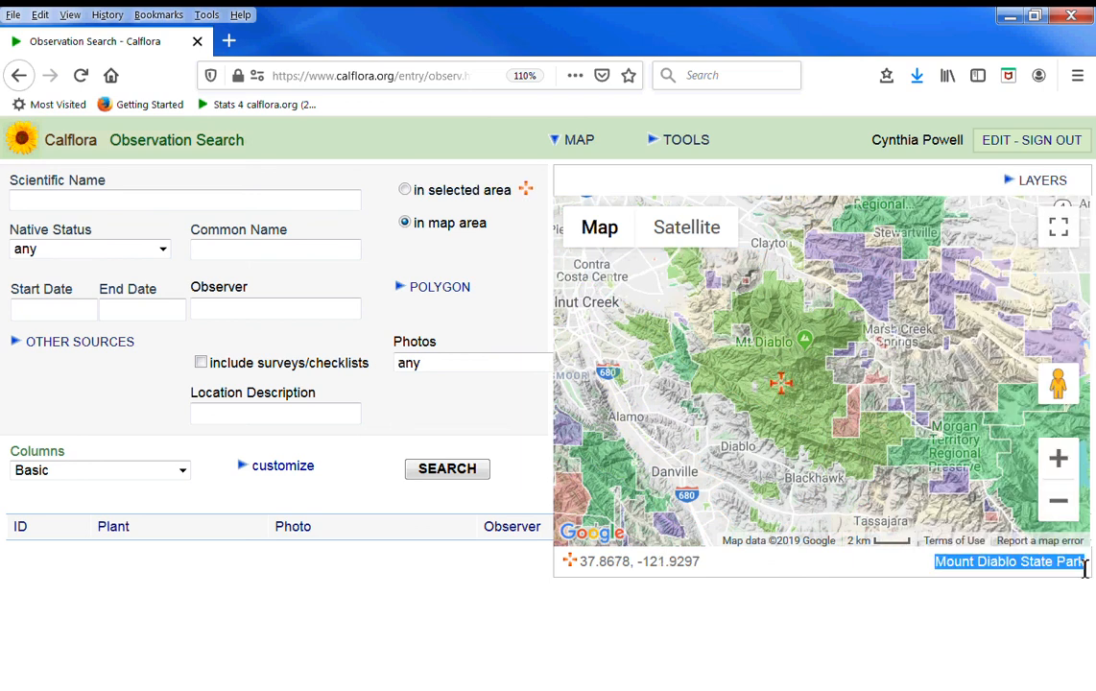
mouse_move(436, 270)
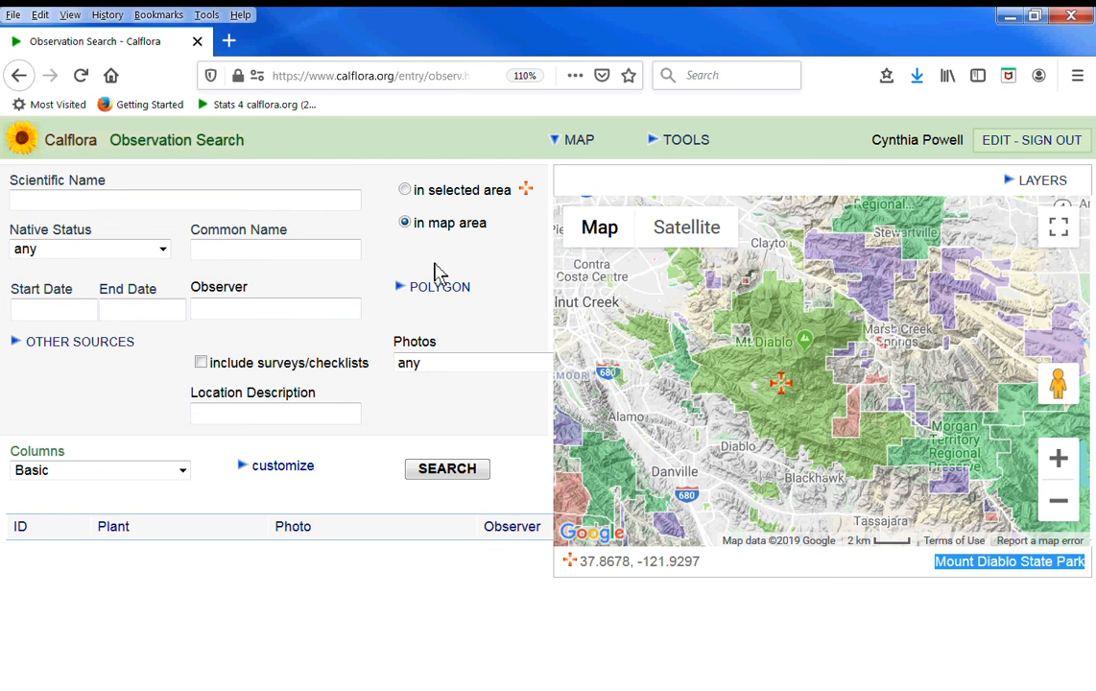
Search the selected area for native plants from 2019, returning 87 records.
left_click(89, 248)
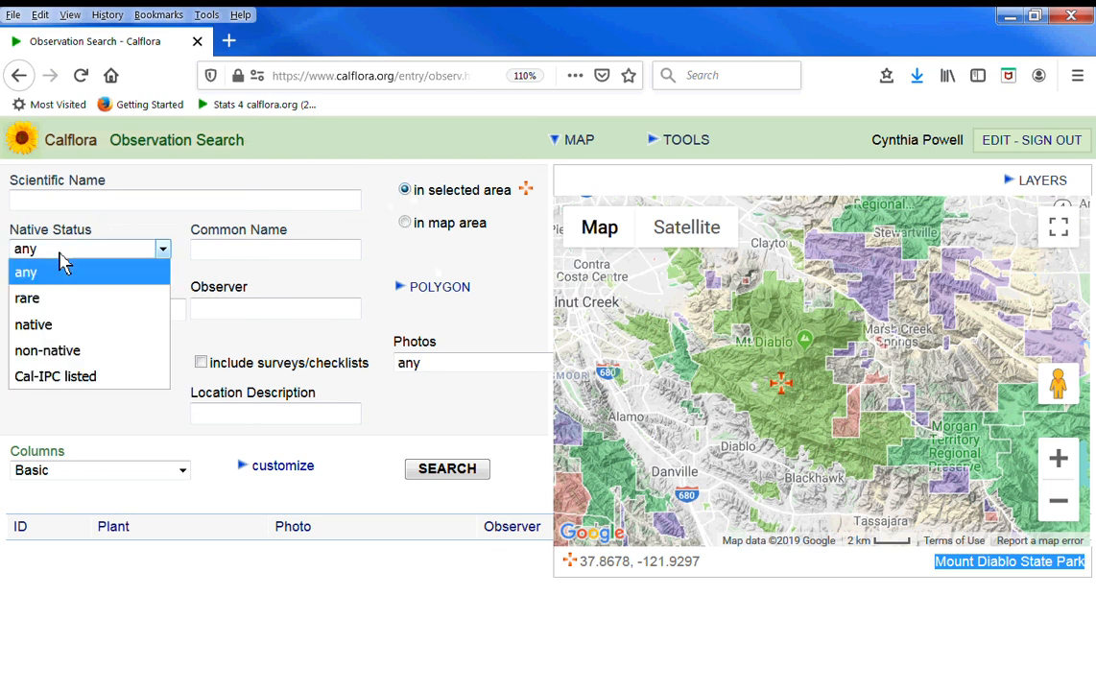
left_click(44, 324)
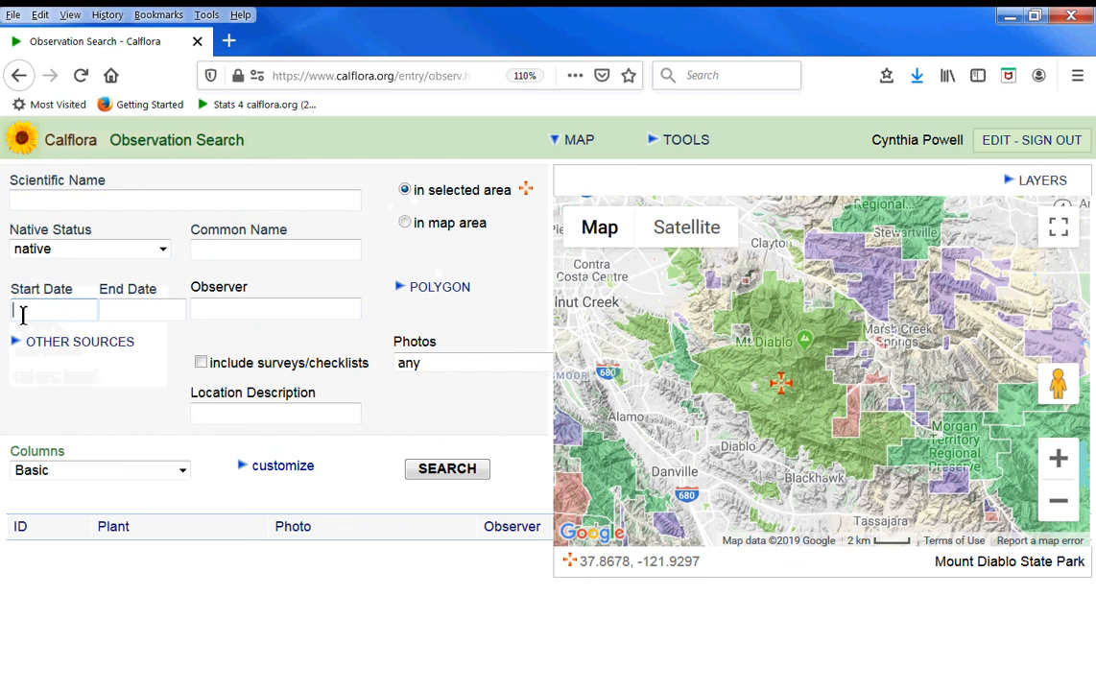
type("2019")
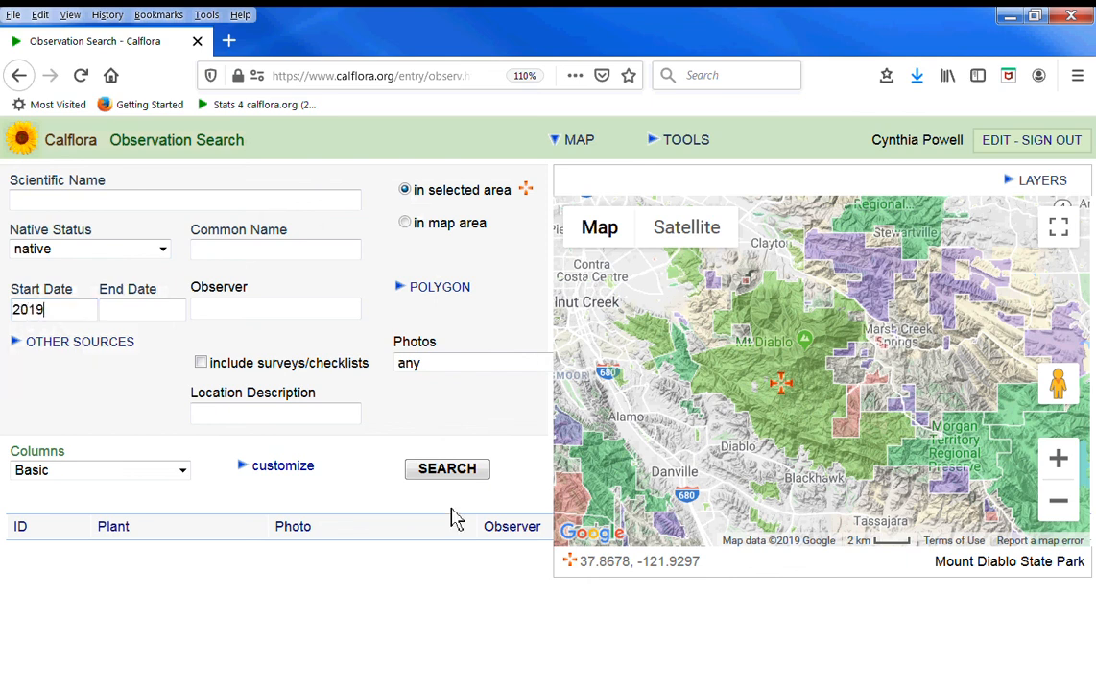
left_click(447, 469)
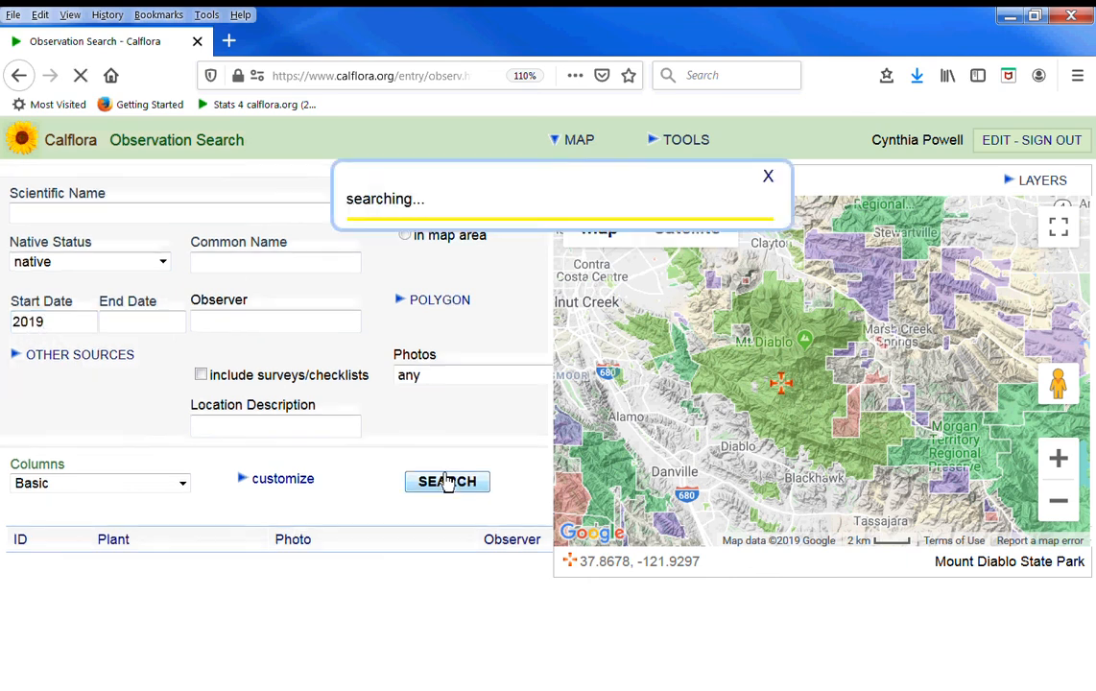
left_click(441, 482)
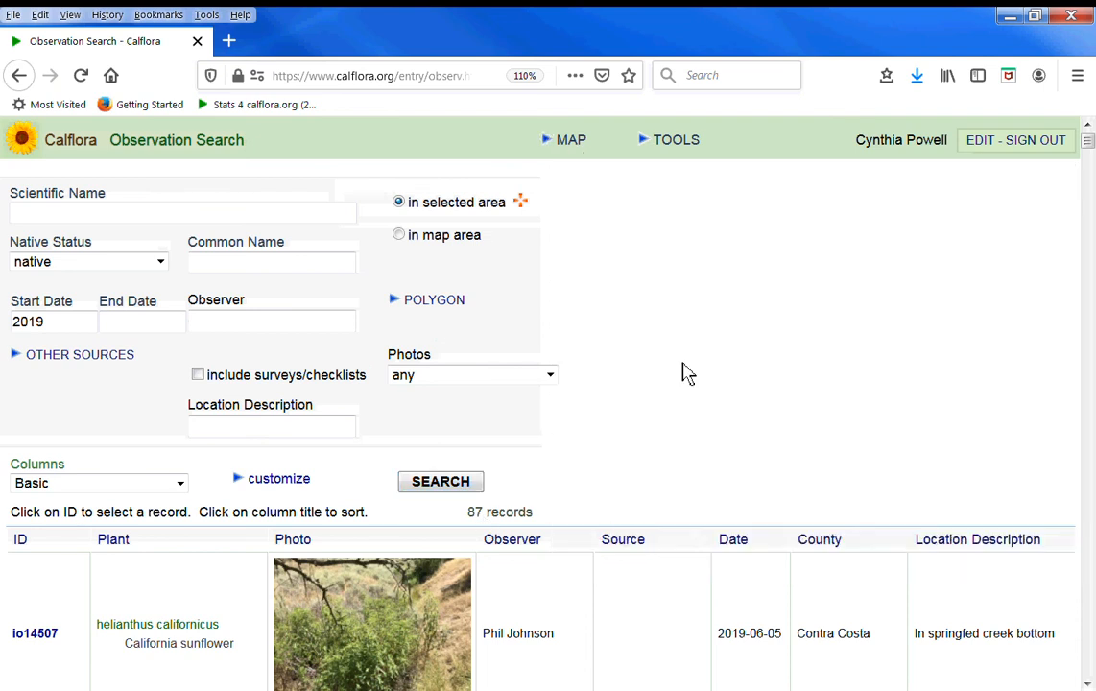
Sort the 87-record results table by the Plant column.
scroll("down", 3)
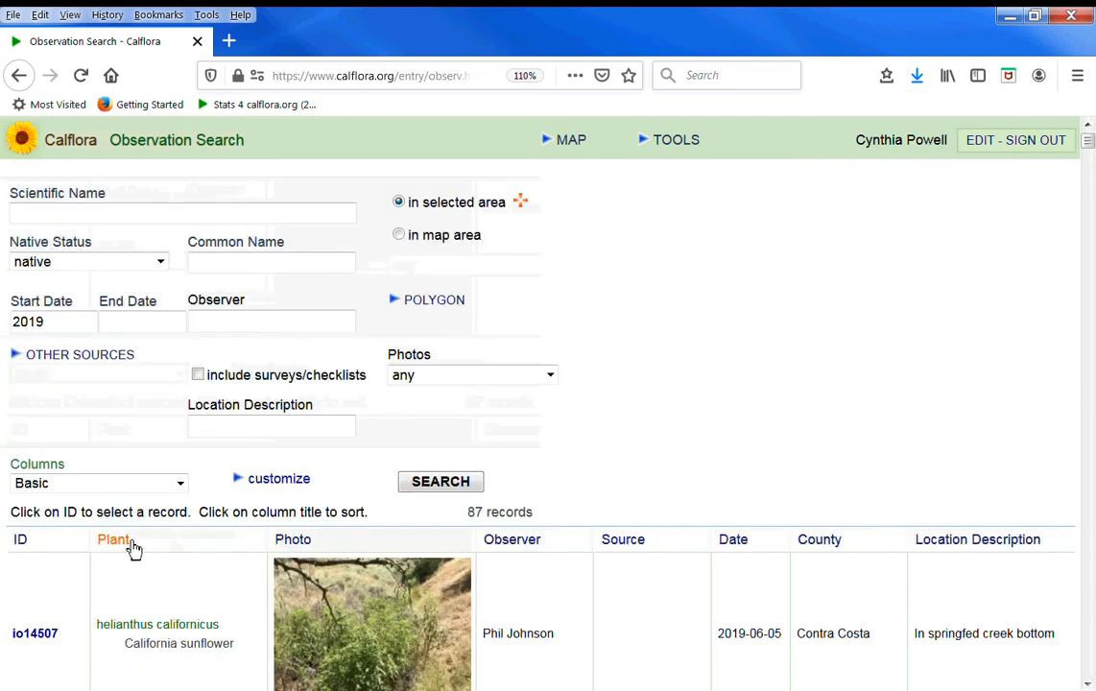
left_click(511, 539)
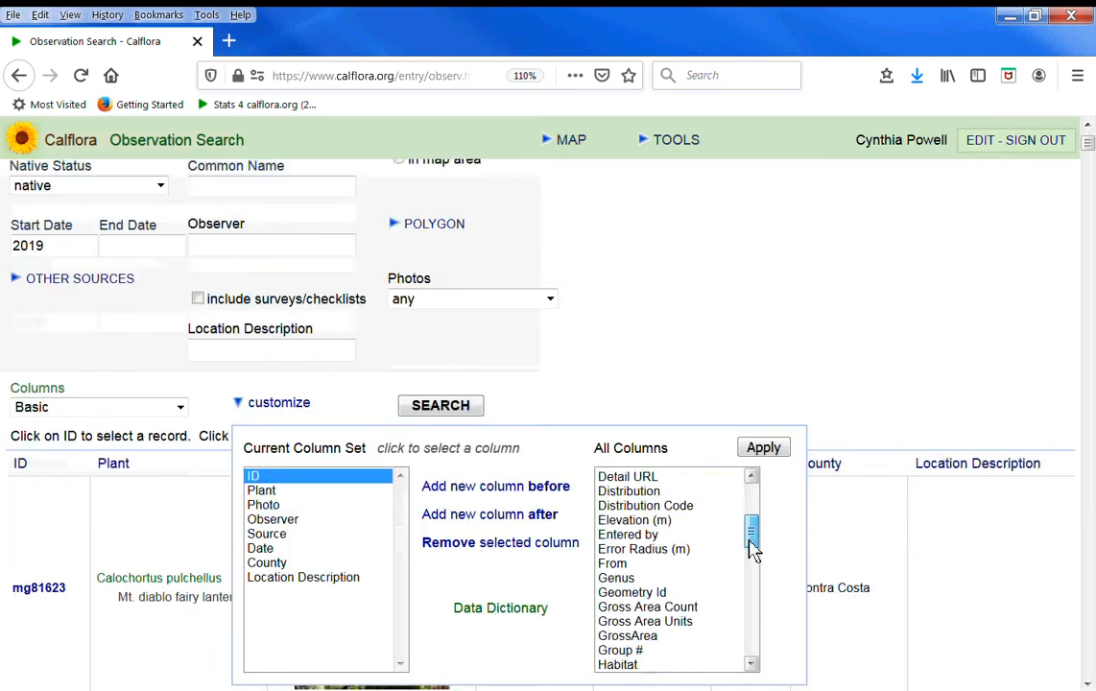
Add Latitude then Longitude to the column set, apply it, and rerun the search.
scroll("down", 3)
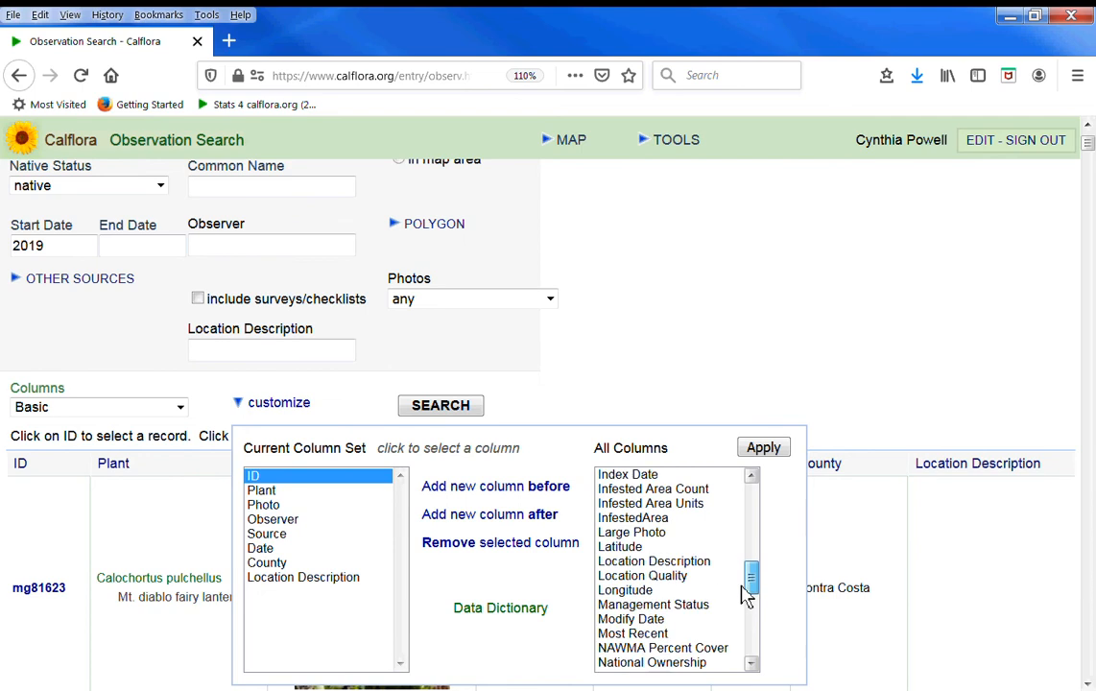
left_click(619, 546)
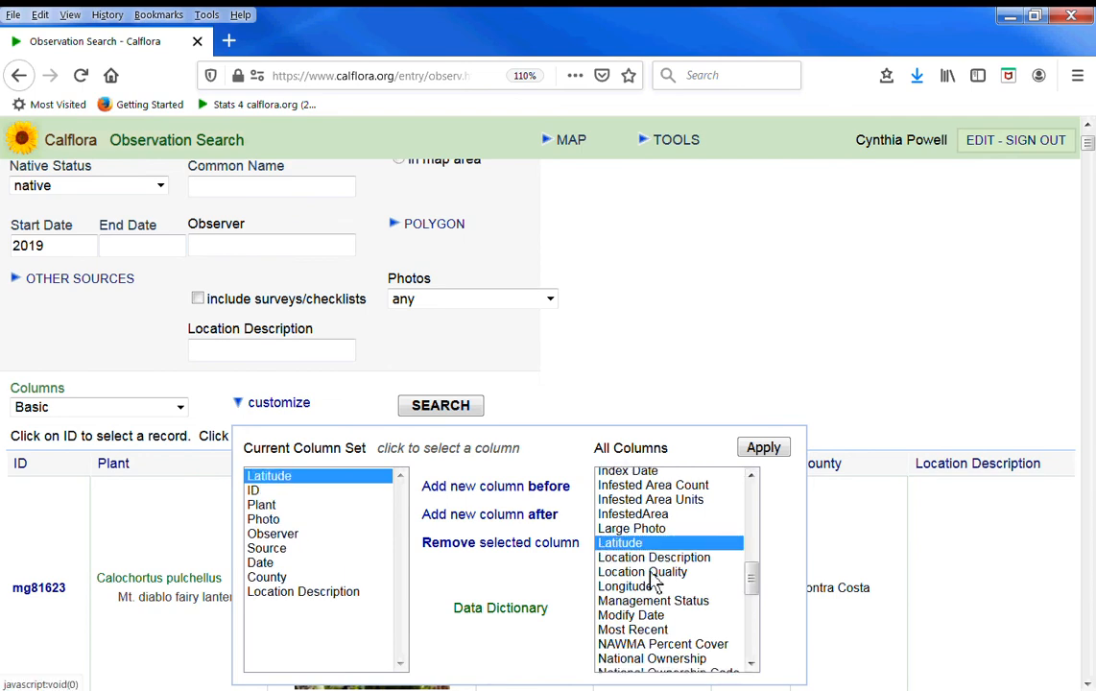
left_click(623, 586)
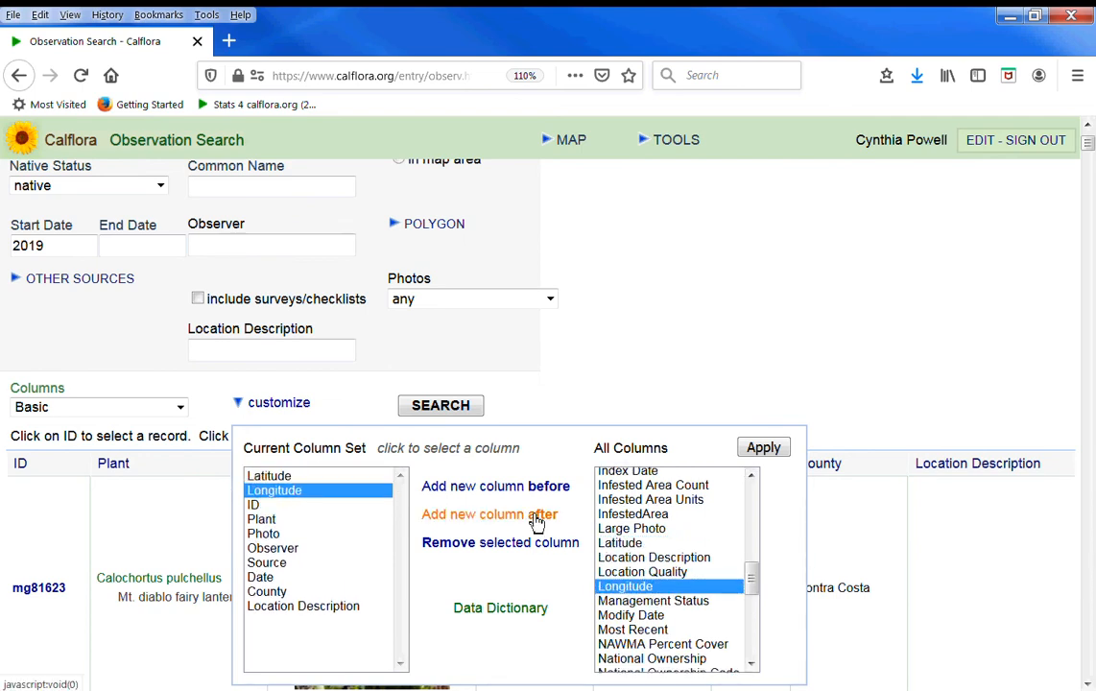
left_click(763, 446)
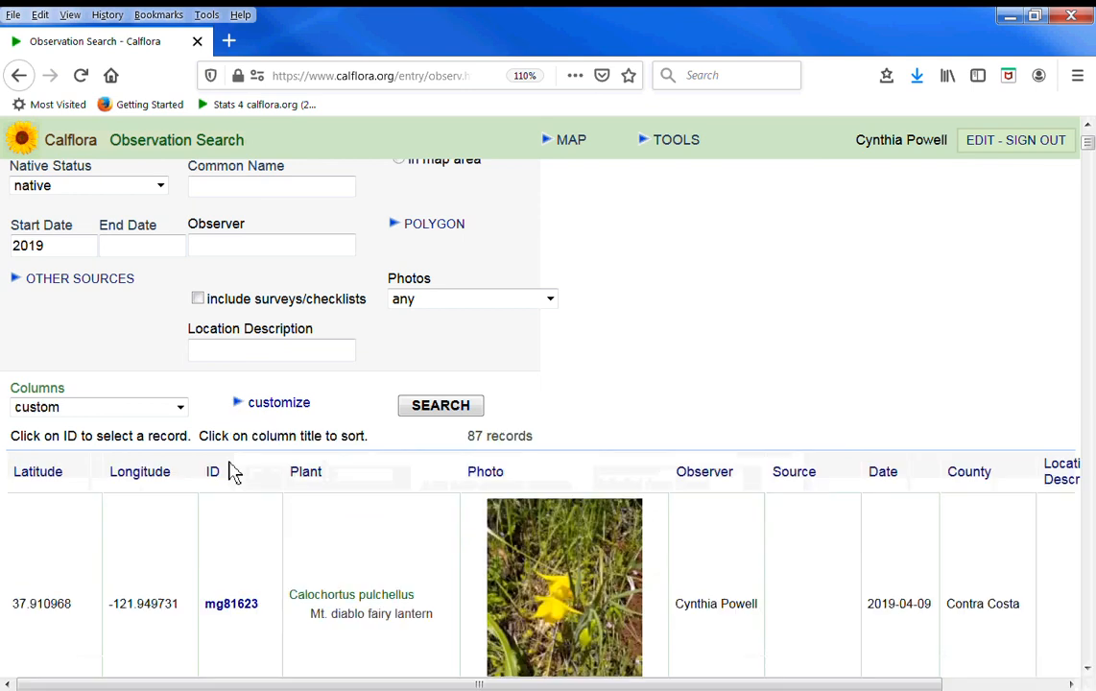
left_click(441, 482)
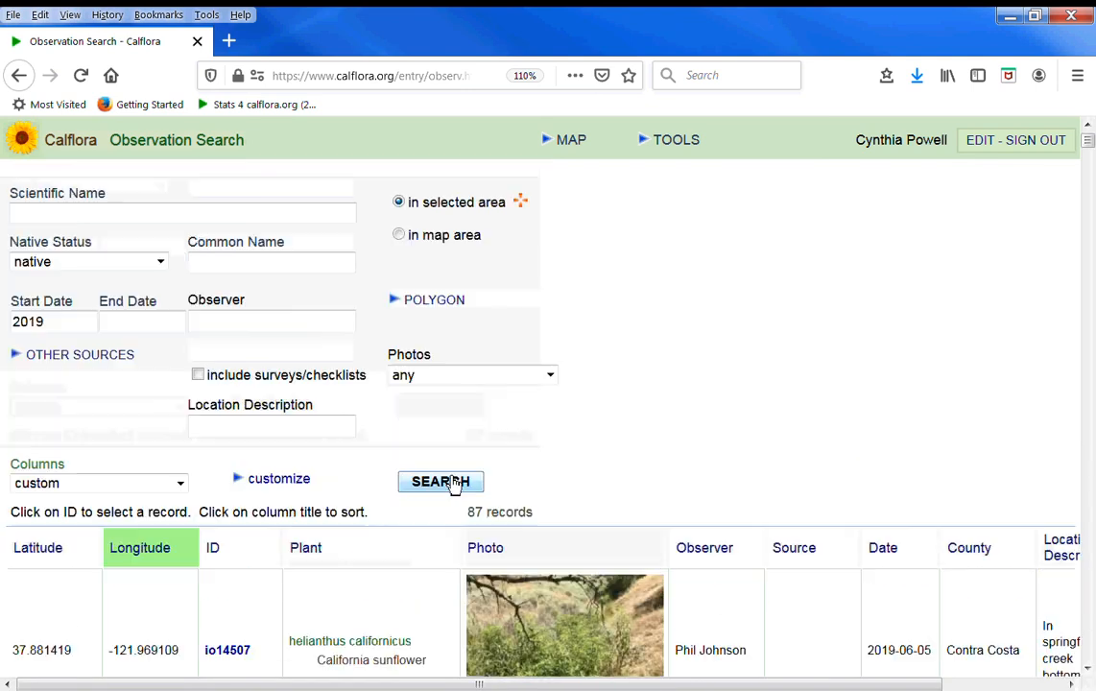
mouse_move(676, 161)
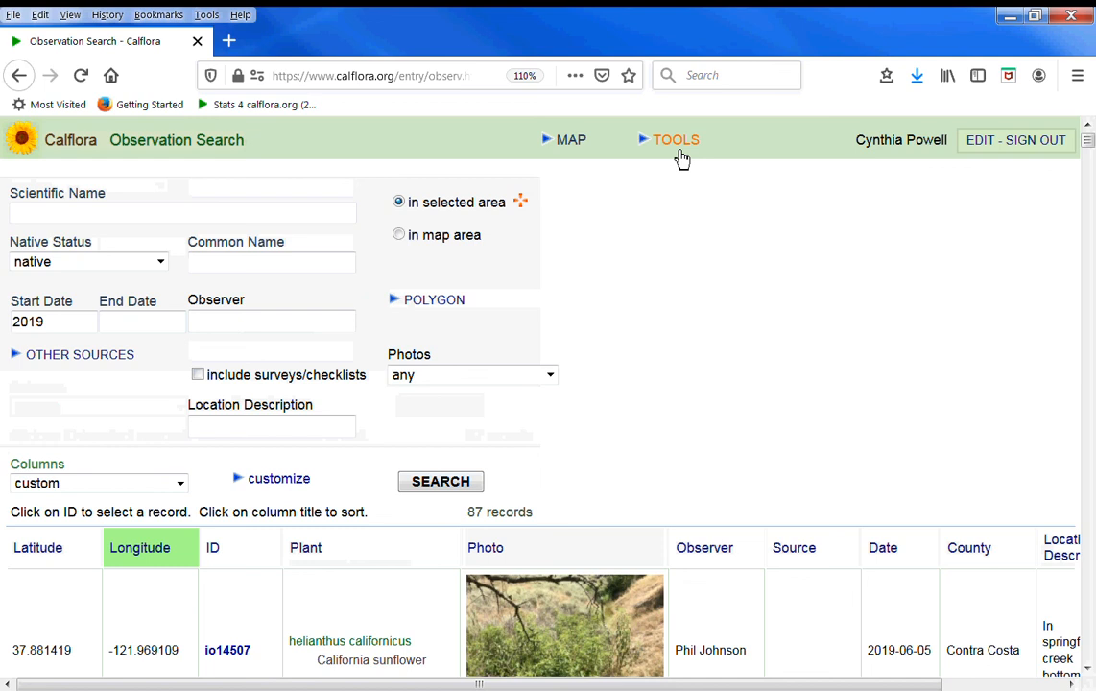
Turn on Advanced Form from the TOOLS menu.
left_click(675, 140)
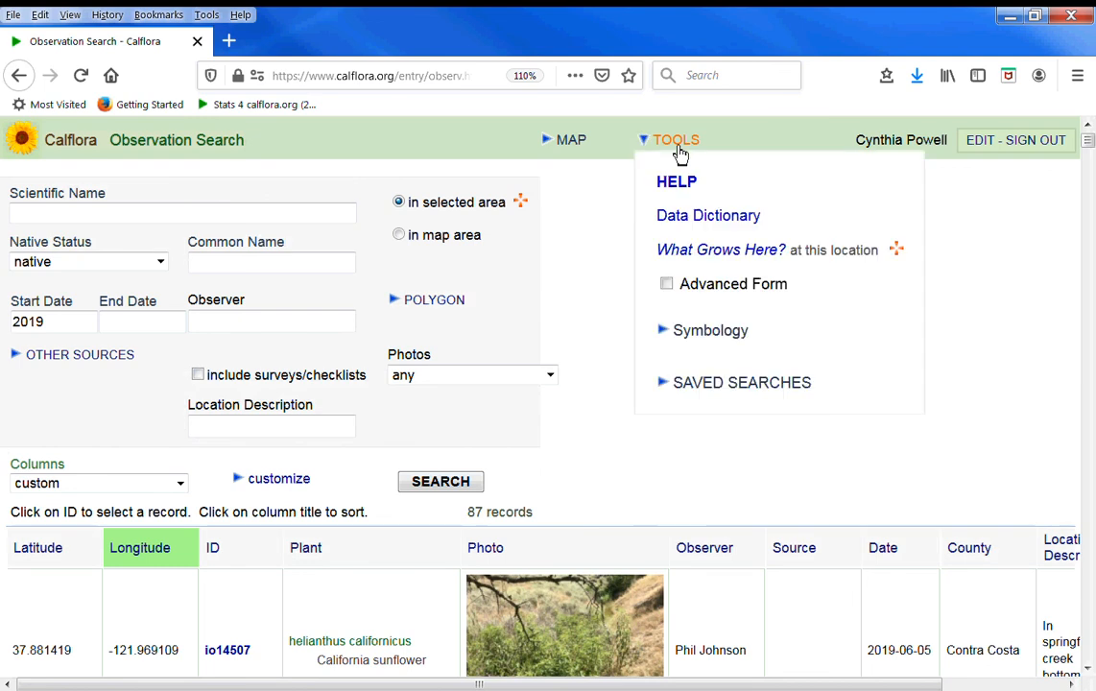
mouse_move(683, 186)
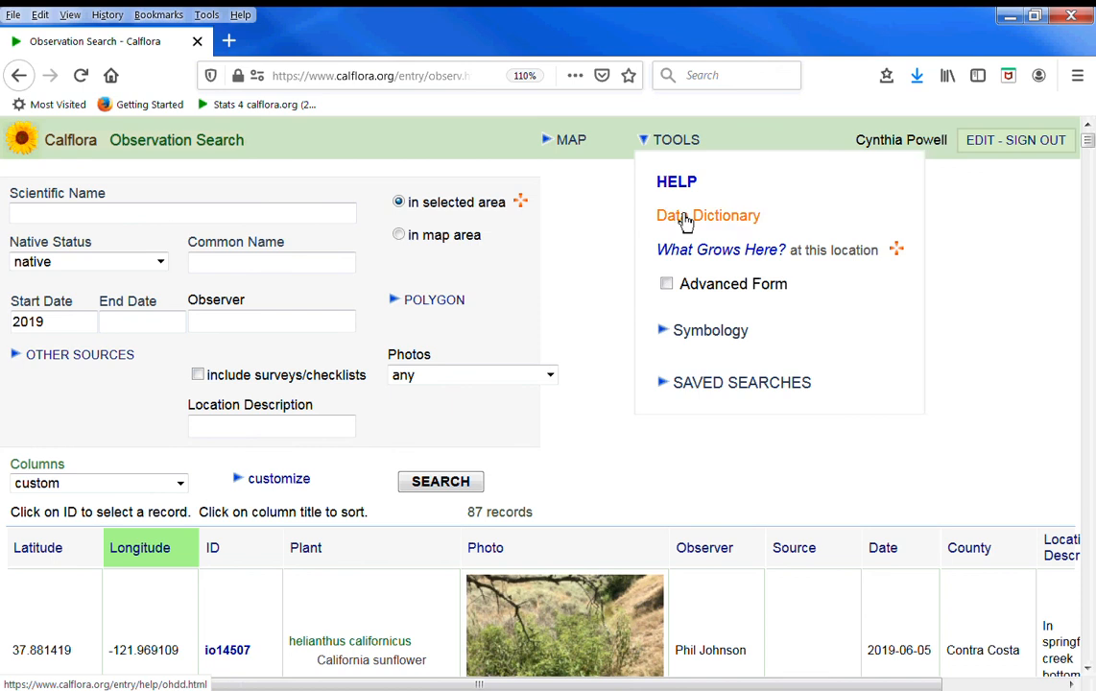
mouse_move(706, 261)
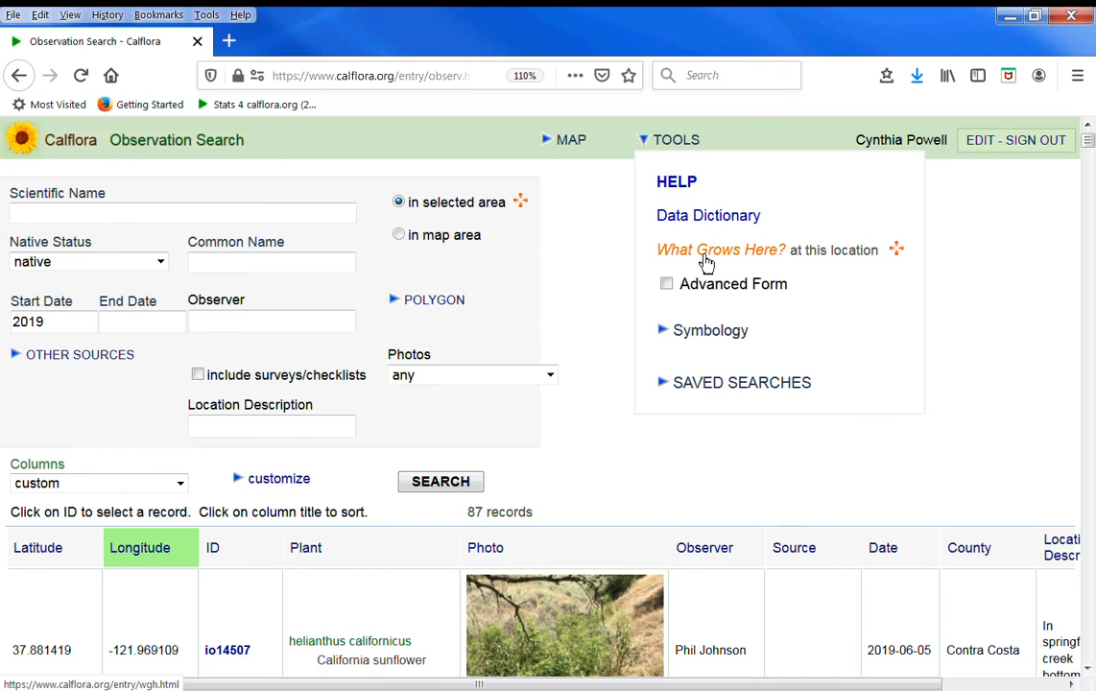
mouse_move(701, 293)
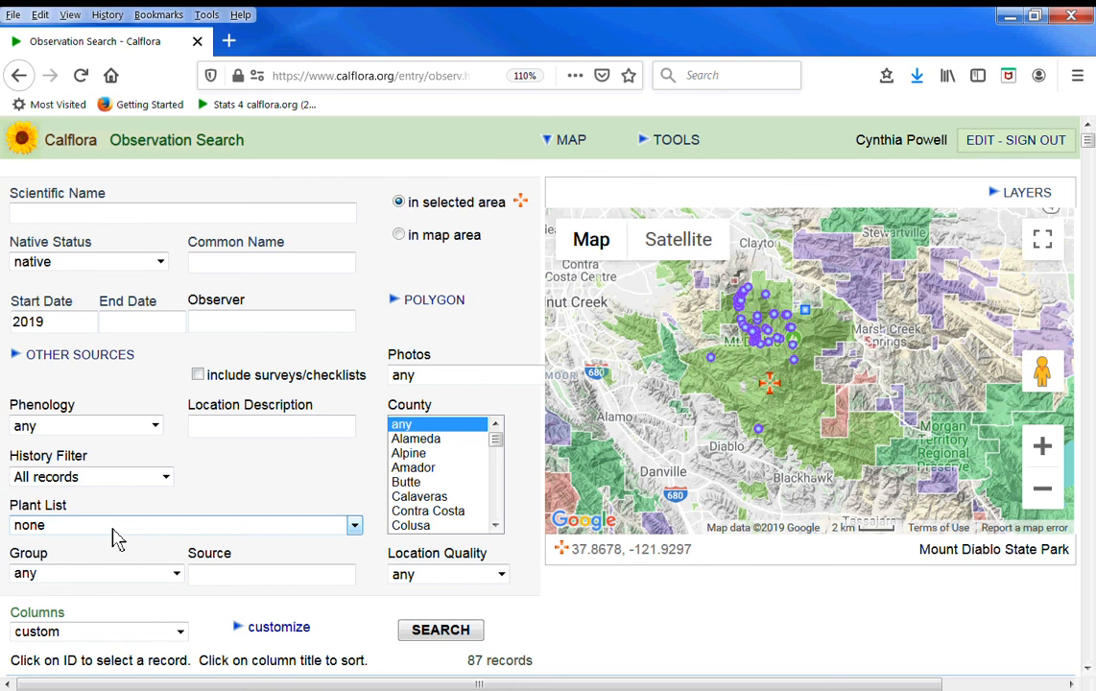
mouse_move(419, 585)
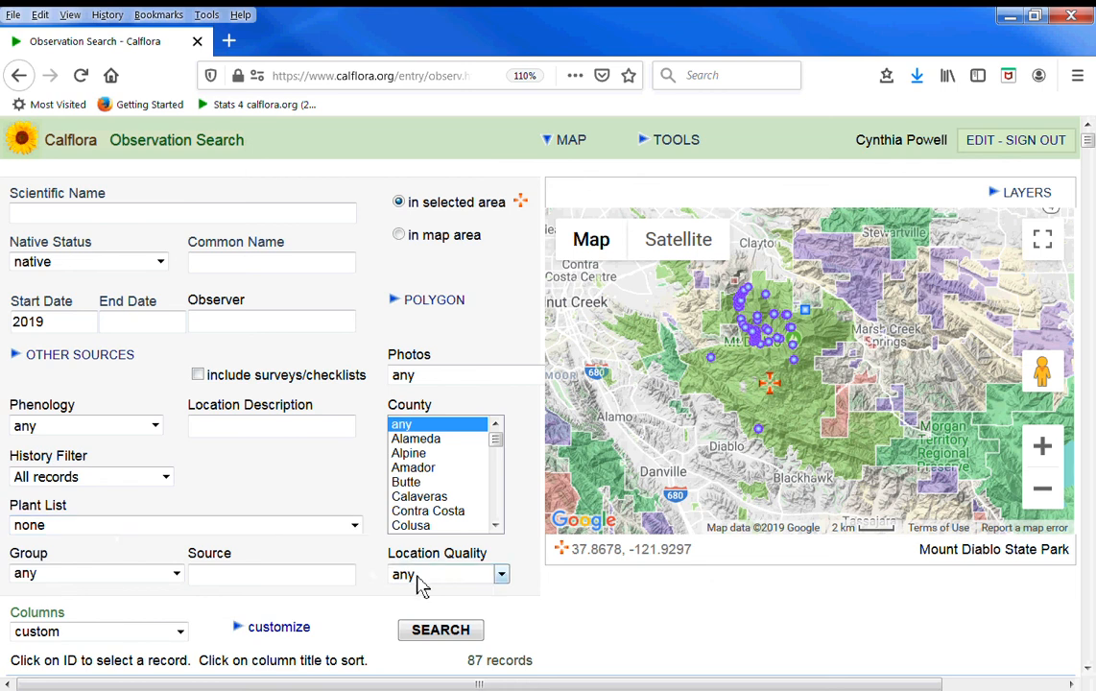
left_click(675, 139)
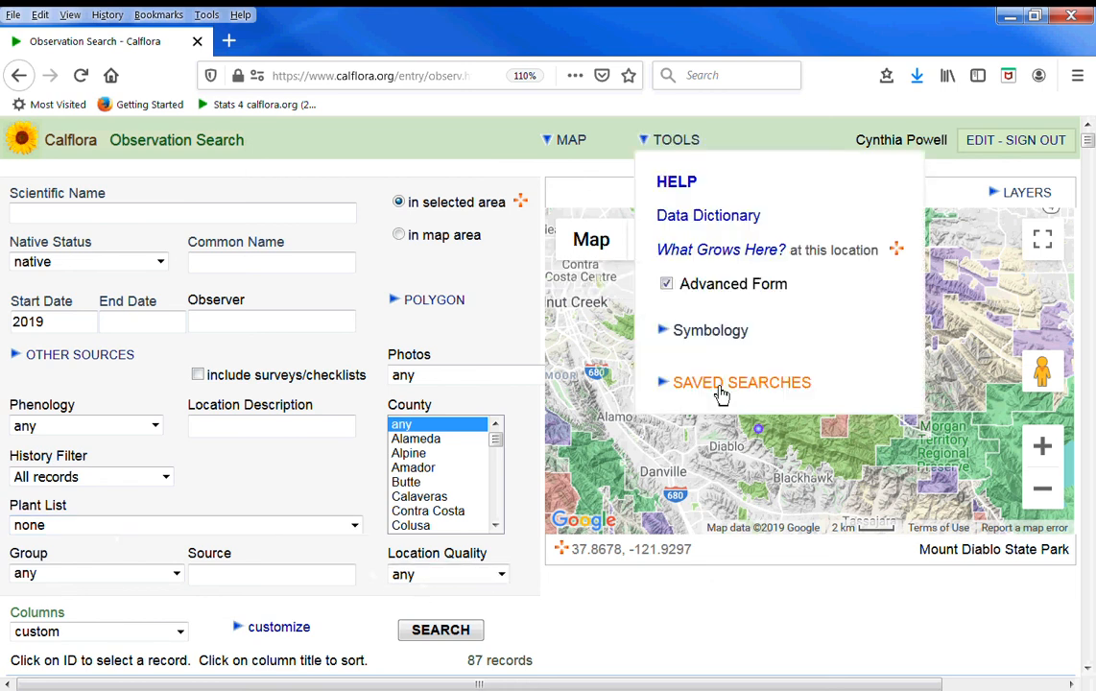
Save the current search as 'Mount Diablo natives after 2019' under Saved Searches.
left_click(741, 383)
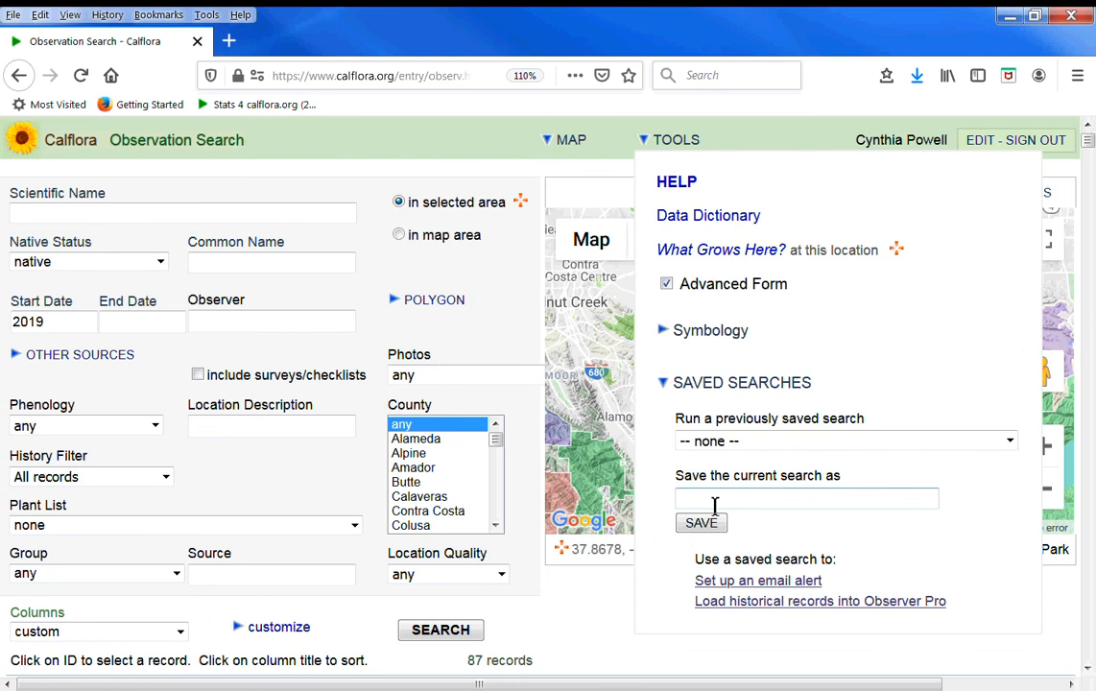
type("Mount Diablo natives after 2019")
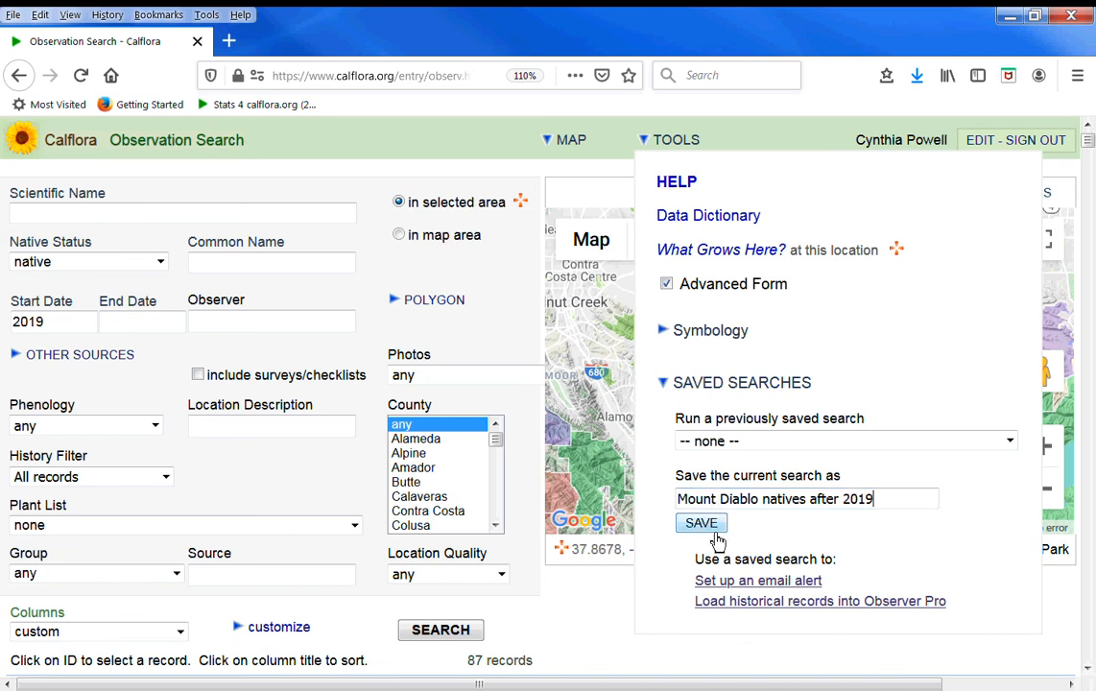
left_click(700, 522)
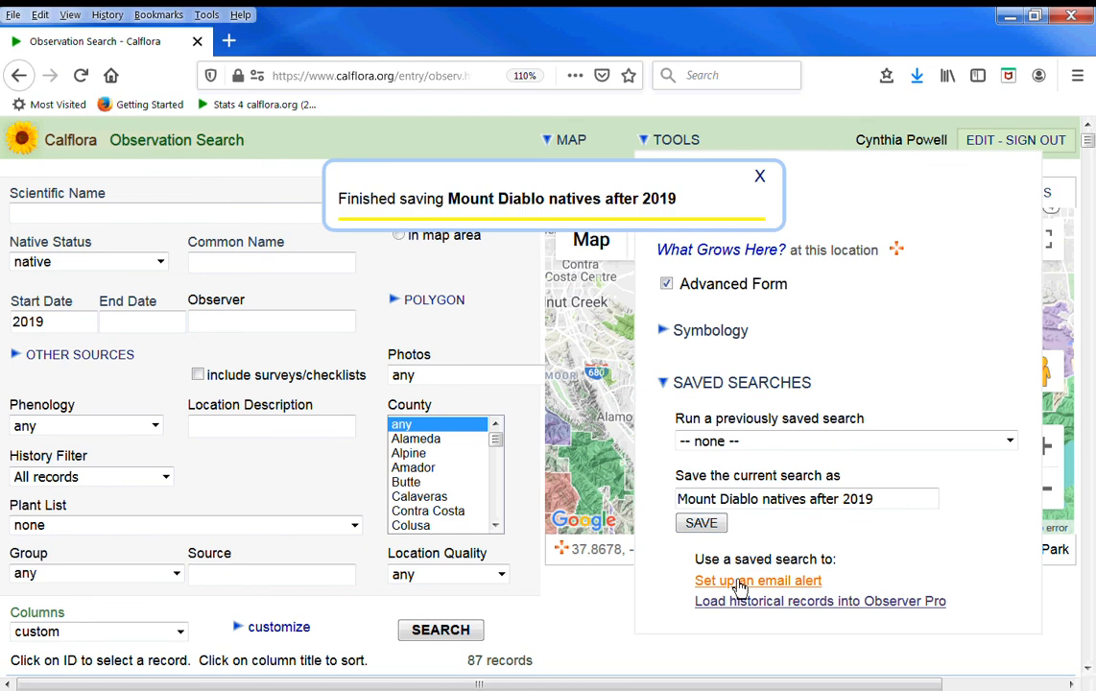
mouse_move(738, 583)
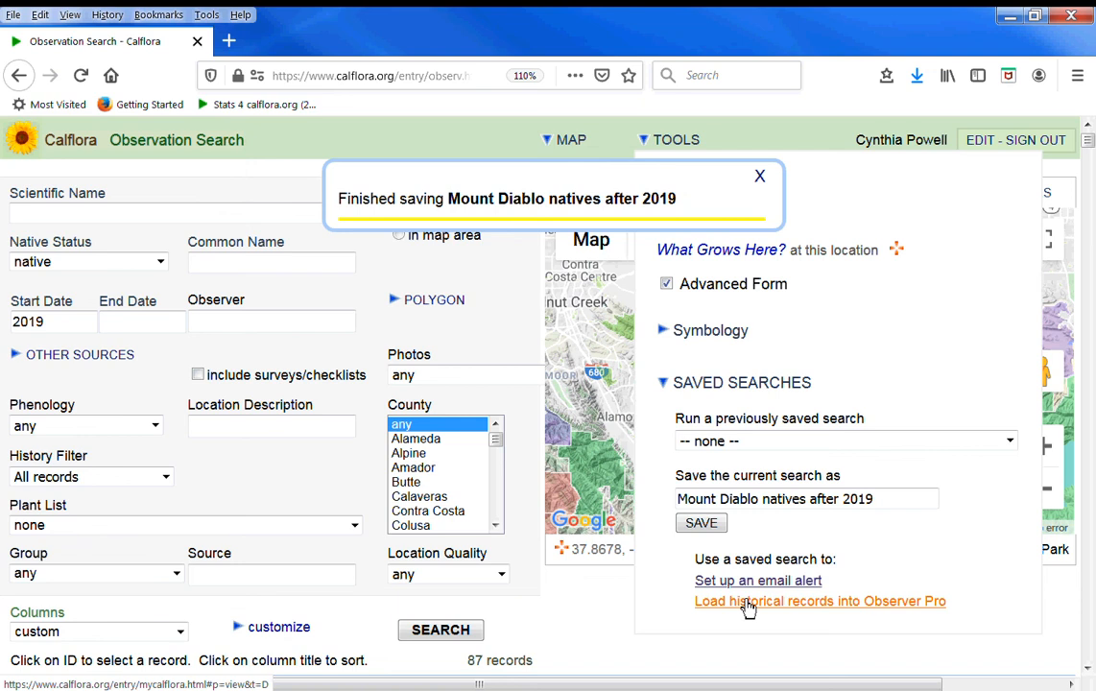
left_click(373, 76)
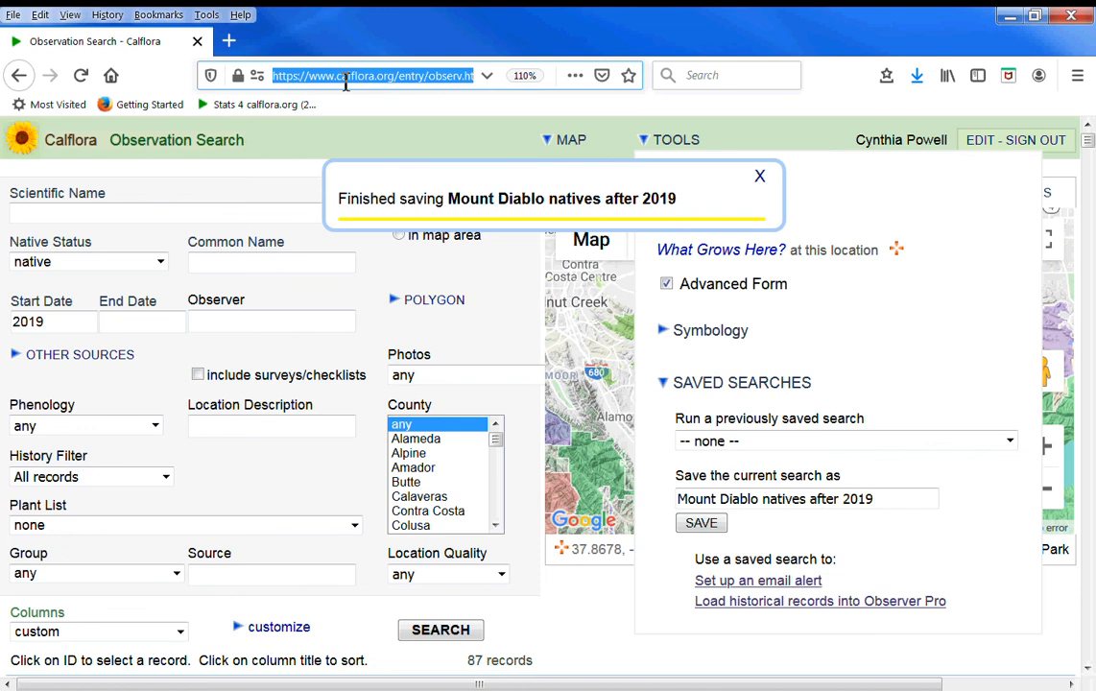
mouse_move(55, 142)
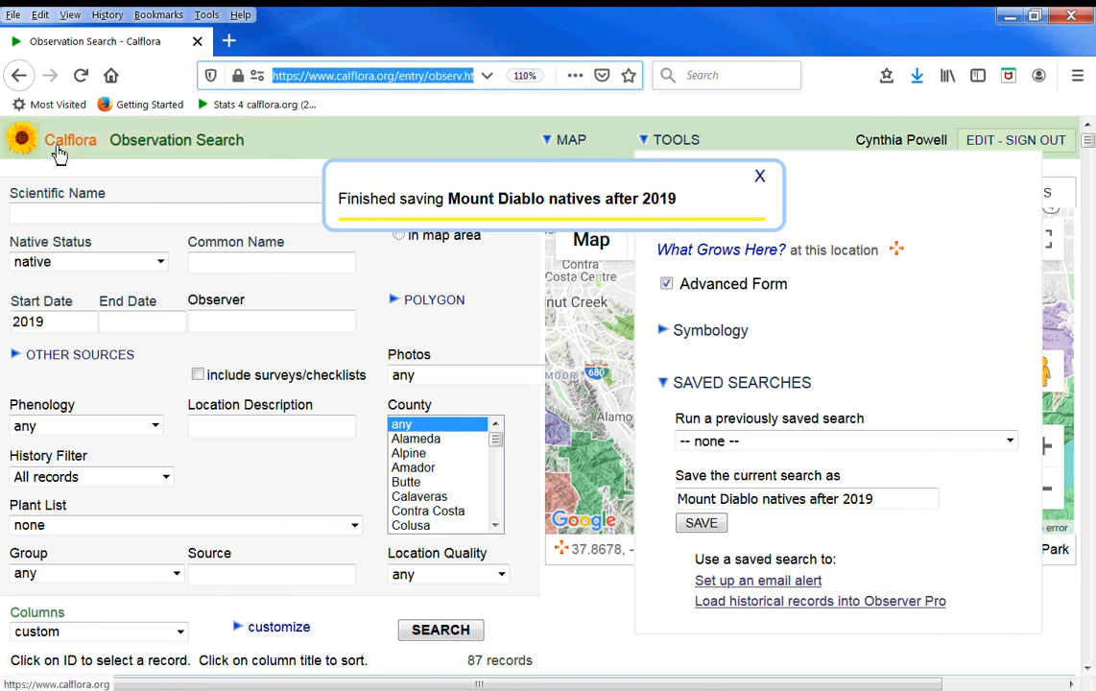